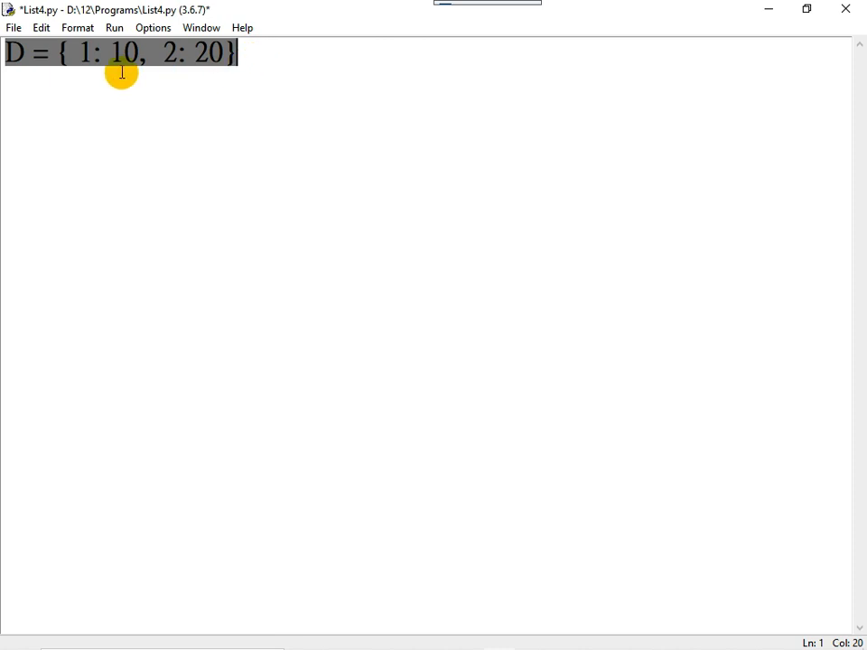
Highlight the line D = {1: 10, 2: 20} and start a new line below it
{"action": "left_click_drag", "start_coordinate": [79, 53], "coordinate": [140, 52]}
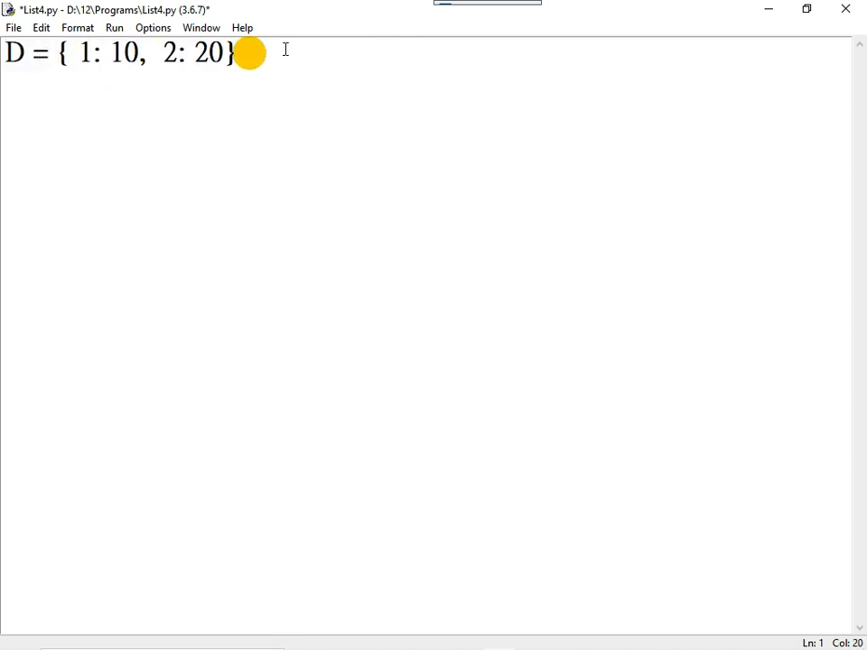
{"action": "key", "text": "enter"}
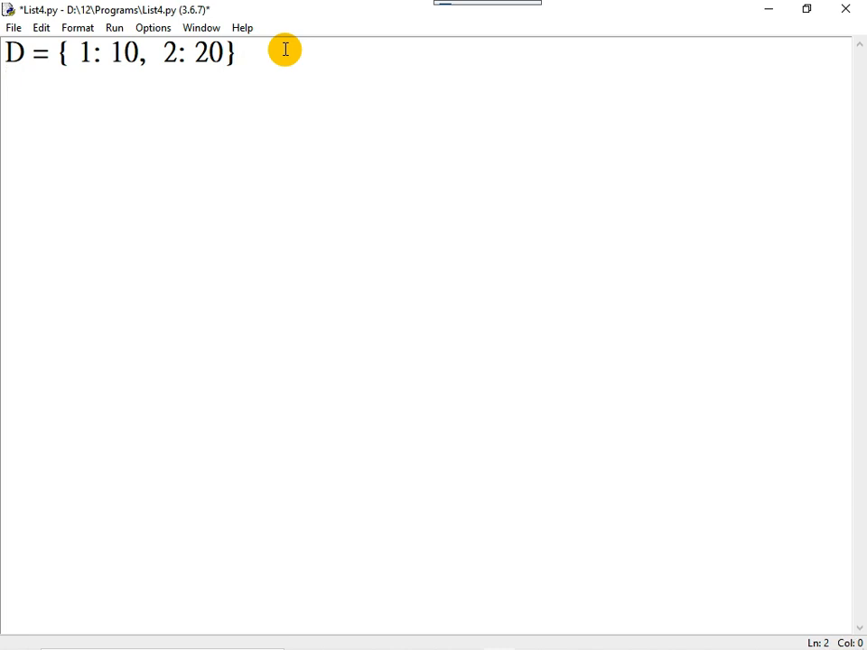
Write D[3] = 30 on line 2 and highlight the value 30
{"action": "type", "text": "D["}
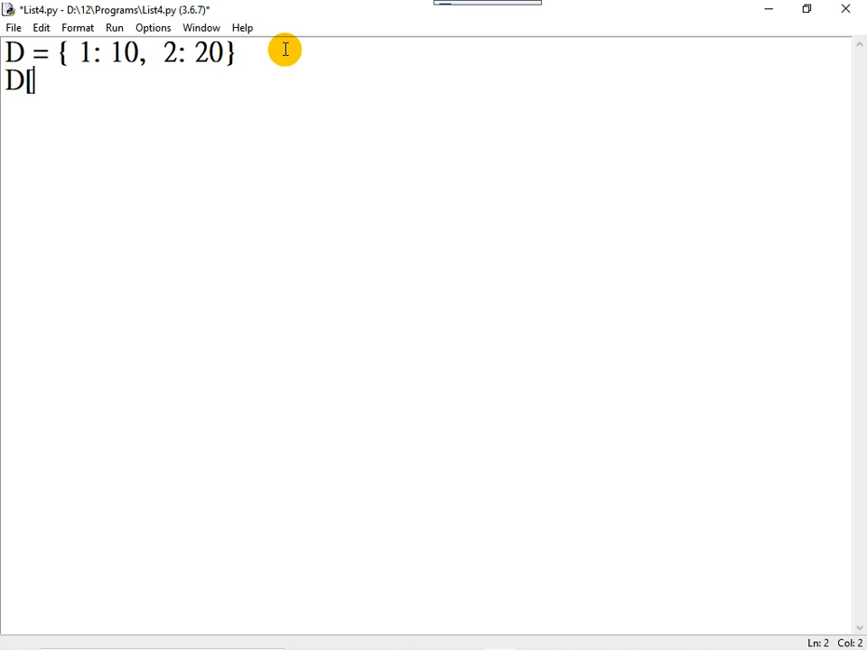
{"action": "type", "text": "3] ="}
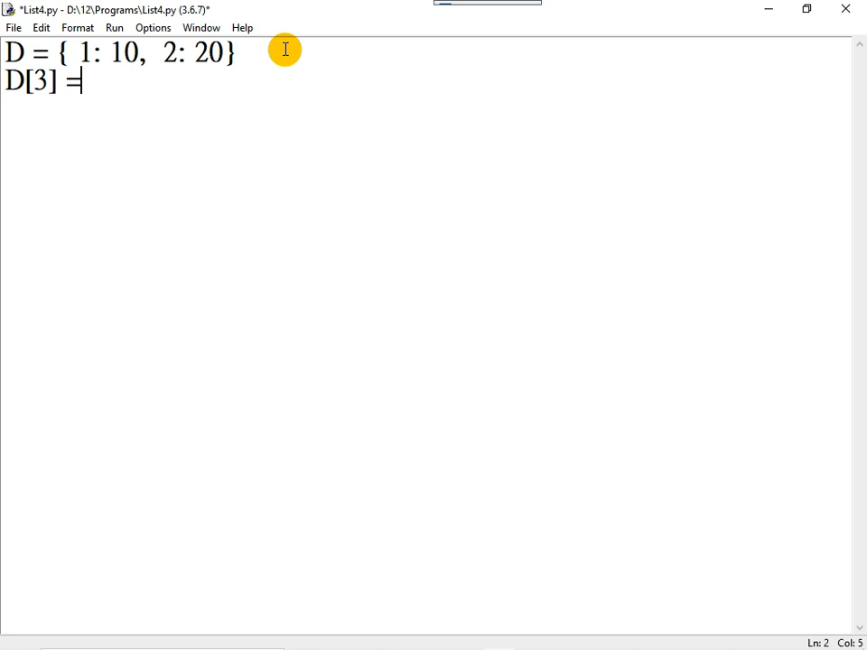
{"action": "type", "text": "30"}
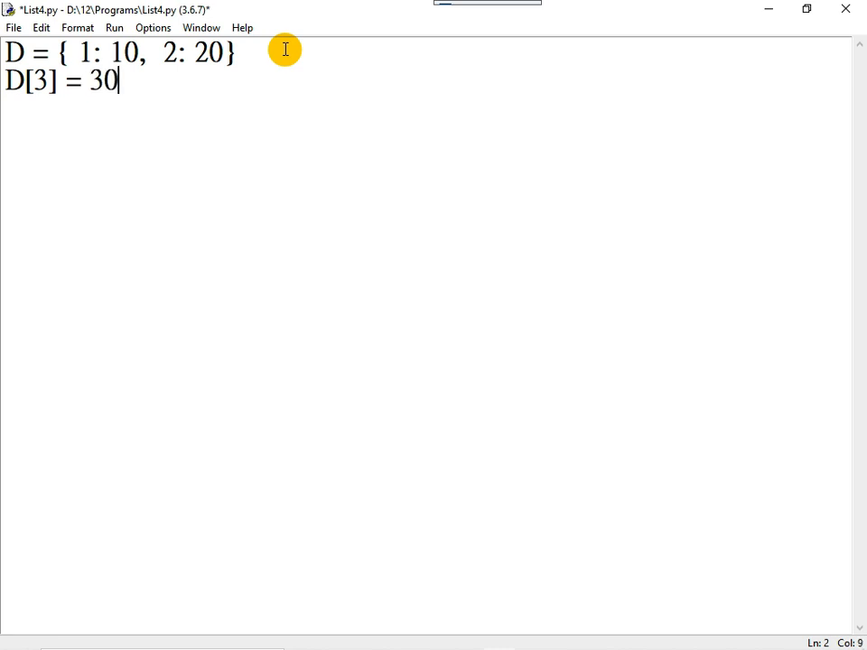
{"action": "double_click", "coordinate": [40, 81]}
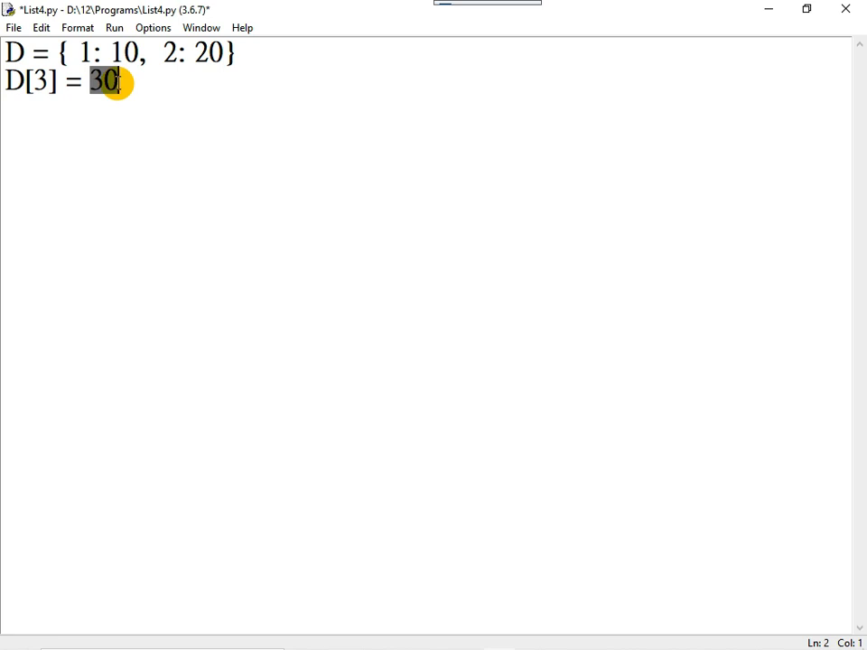
{"action": "double_click", "coordinate": [40, 81]}
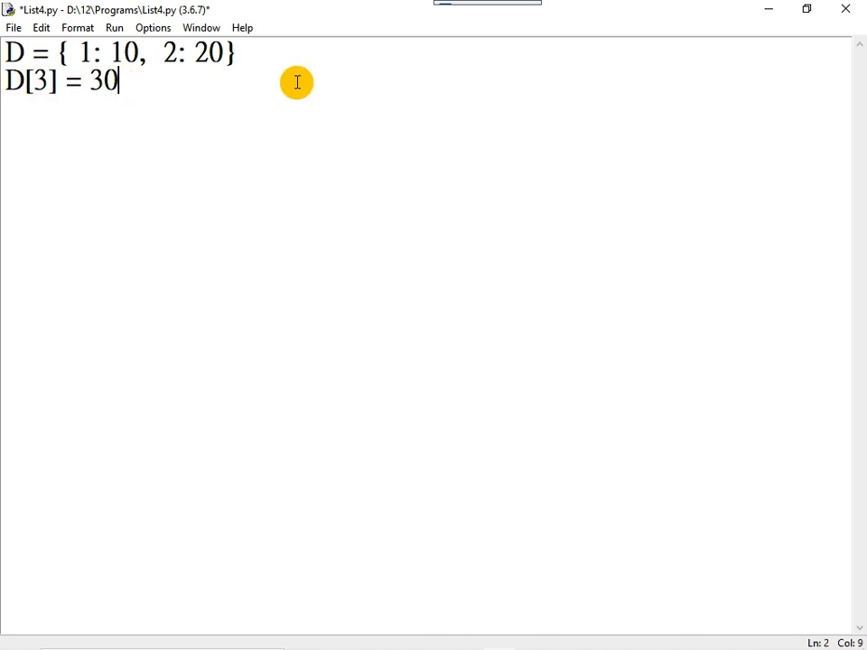
Type print(D) on line 3 to print the dictionary
{"action": "type", "text": "print"}
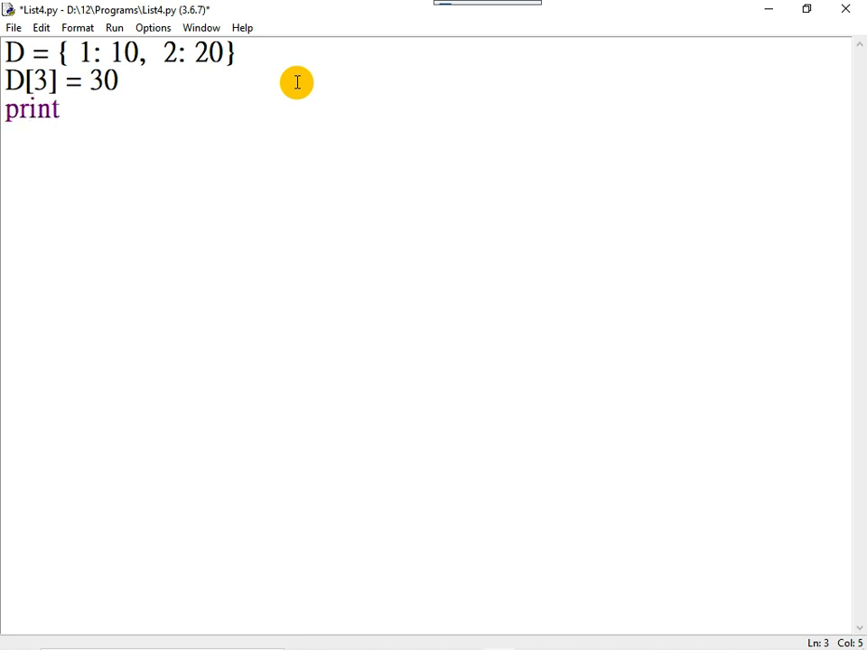
{"action": "type", "text": "(D)"}
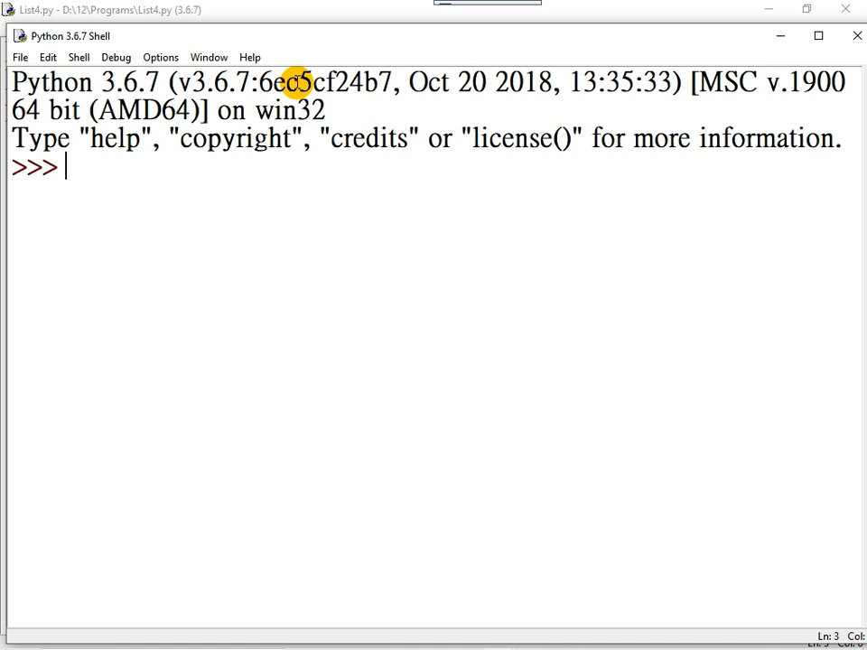
{"action": "key", "text": "F5"}
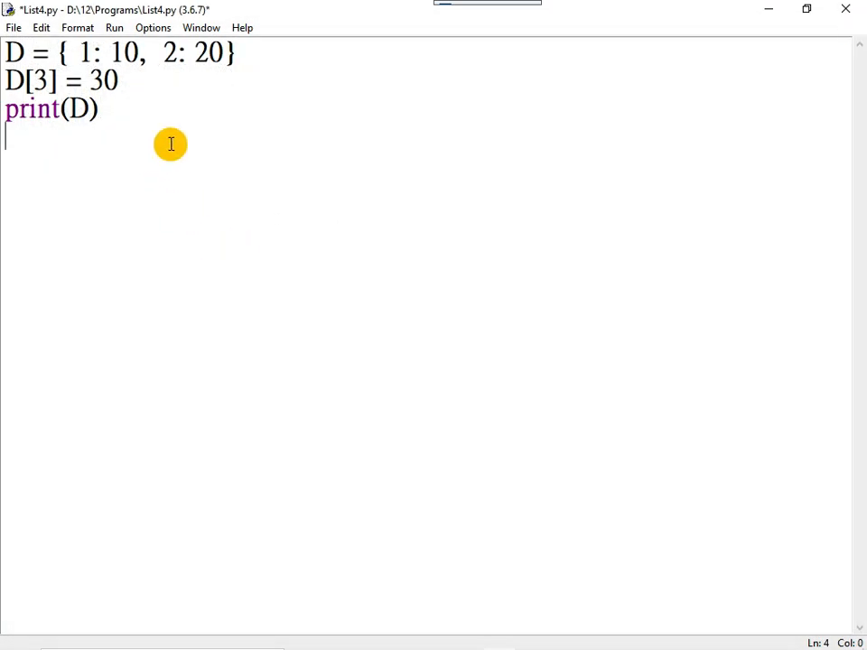
Change line 2 from D[3] = 30 to D[1] = 100
{"action": "double_click", "coordinate": [41, 80]}
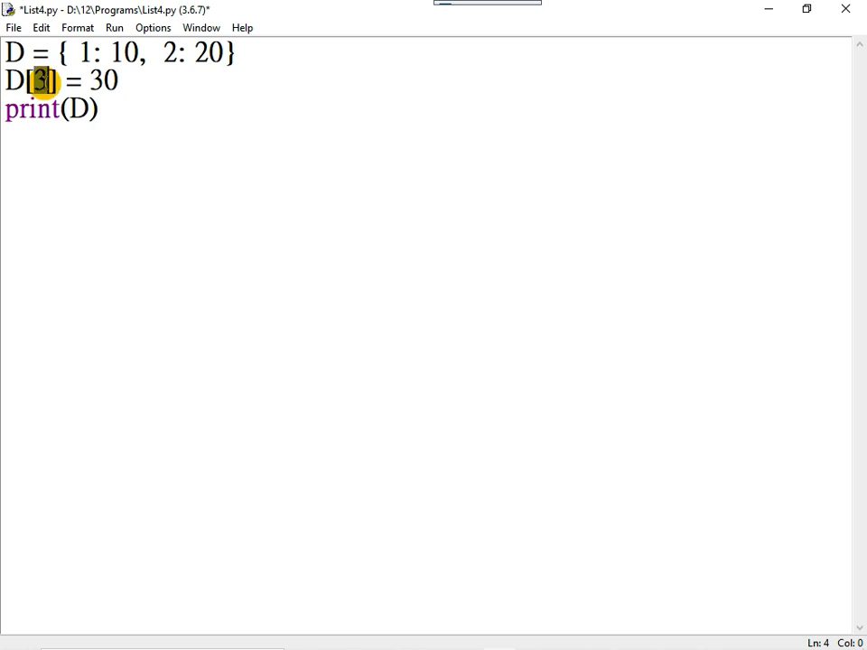
{"action": "type", "text": "1"}
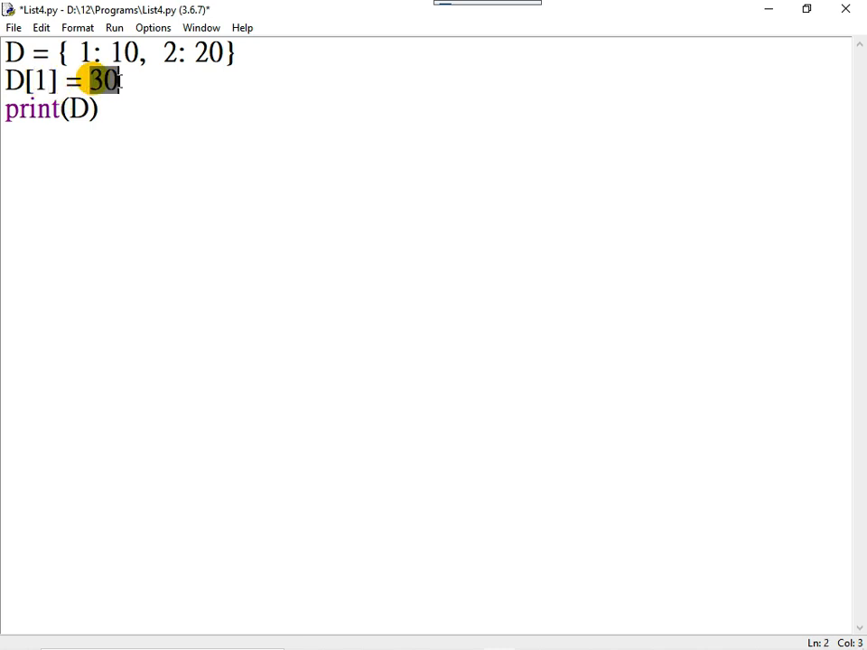
{"action": "type", "text": "100"}
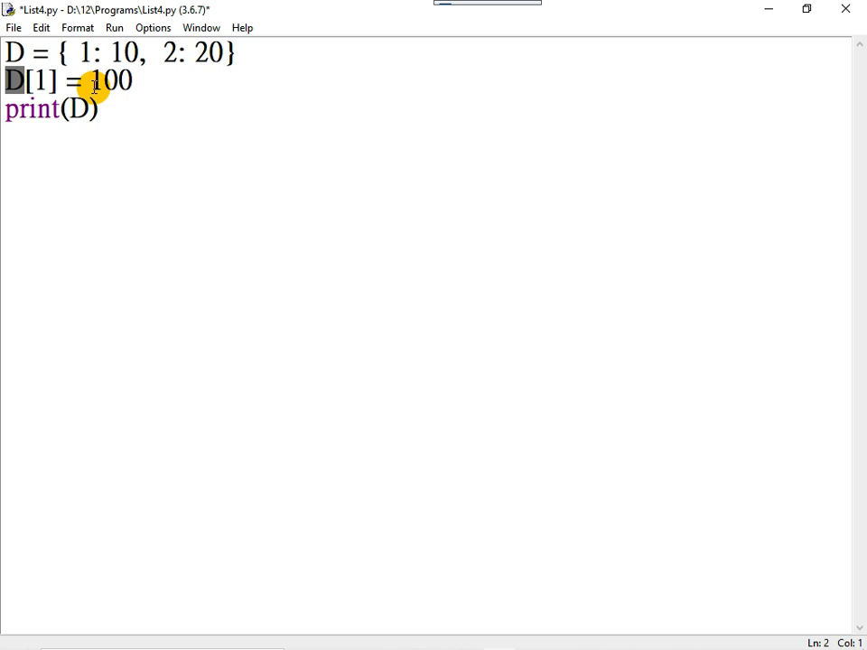
{"action": "double_click", "coordinate": [111, 80]}
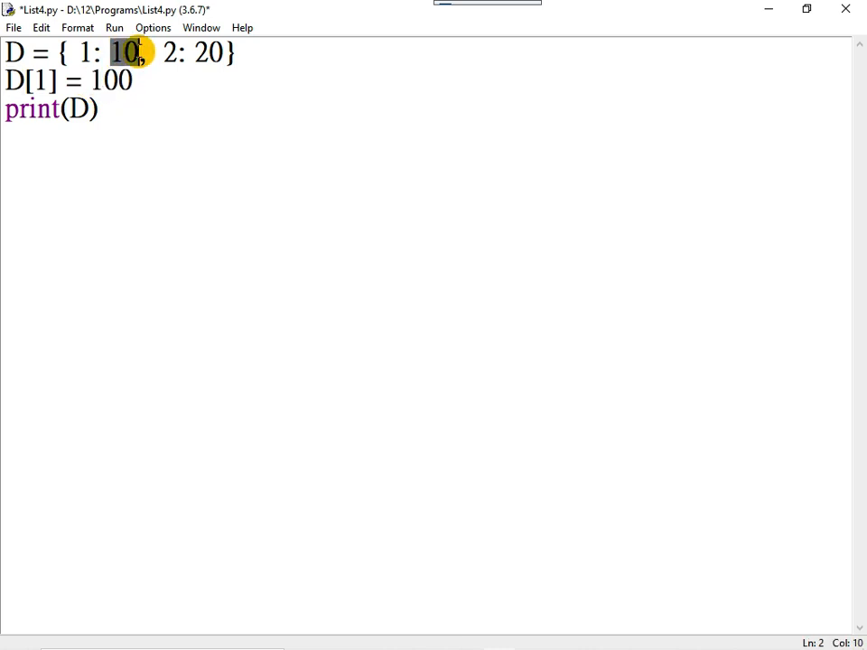
{"action": "double_click", "coordinate": [110, 80]}
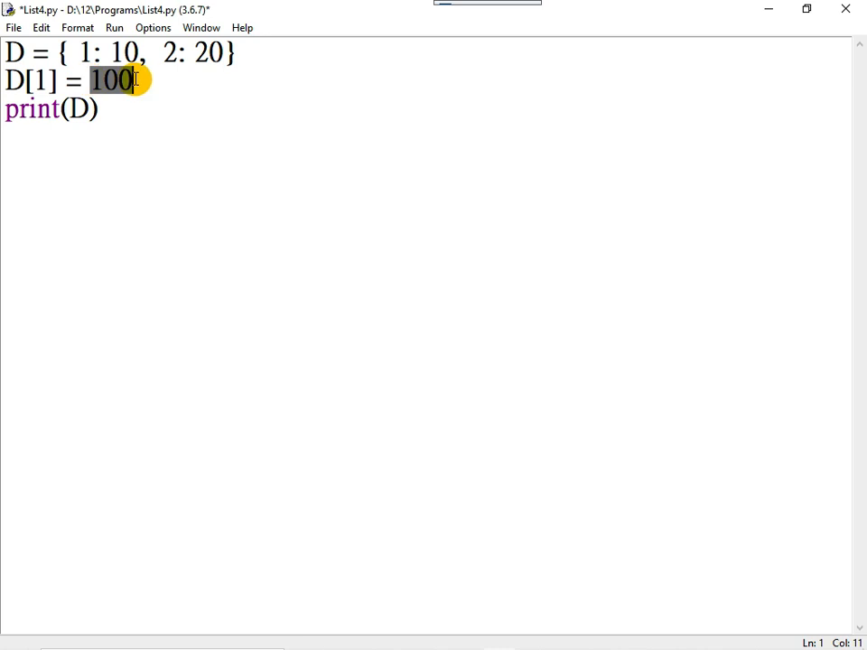
Save and run List4.py, highlighting 100 in the shell output {1: 100, 2: 20}
{"action": "key", "text": "F5"}
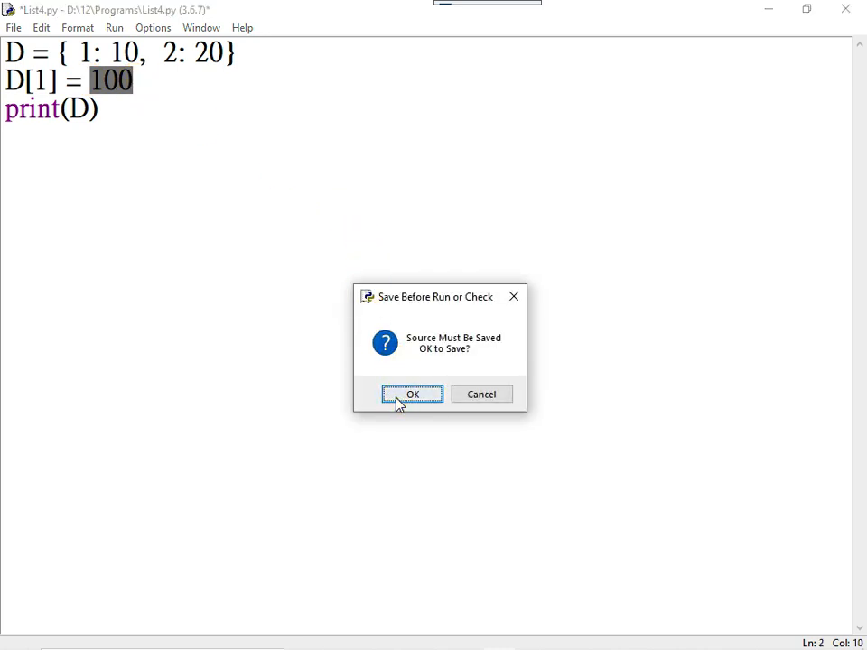
{"action": "left_click", "coordinate": [412, 394]}
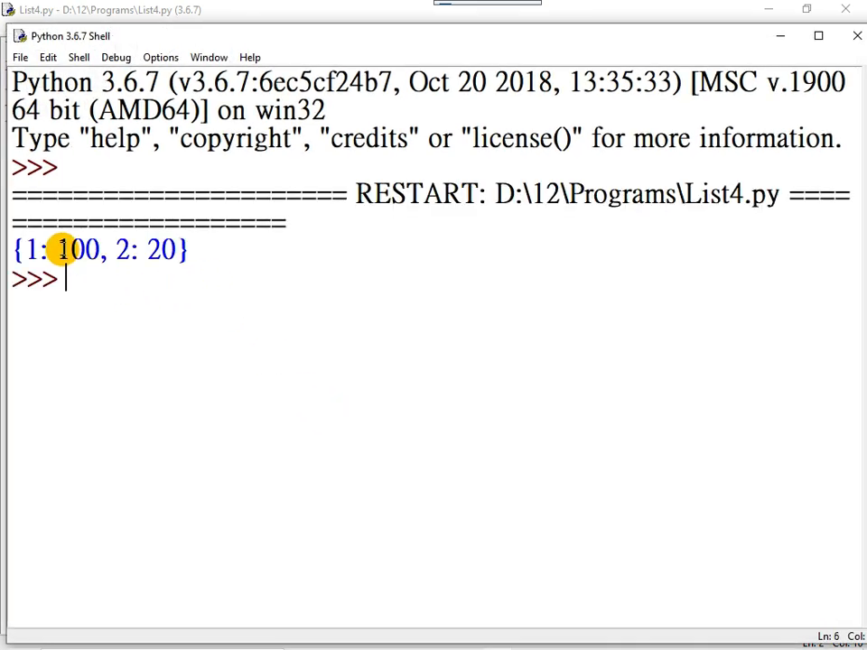
{"action": "double_click", "coordinate": [80, 250]}
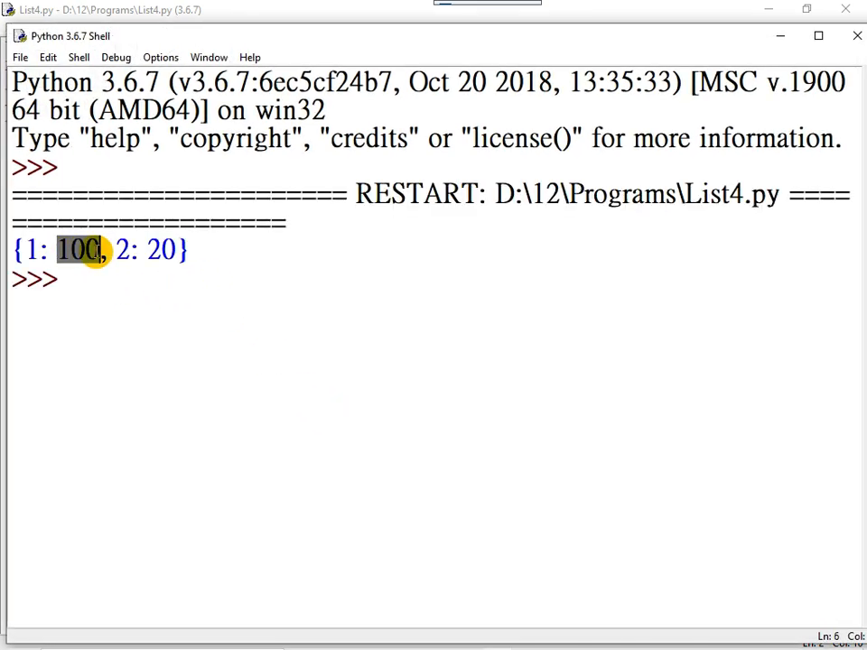